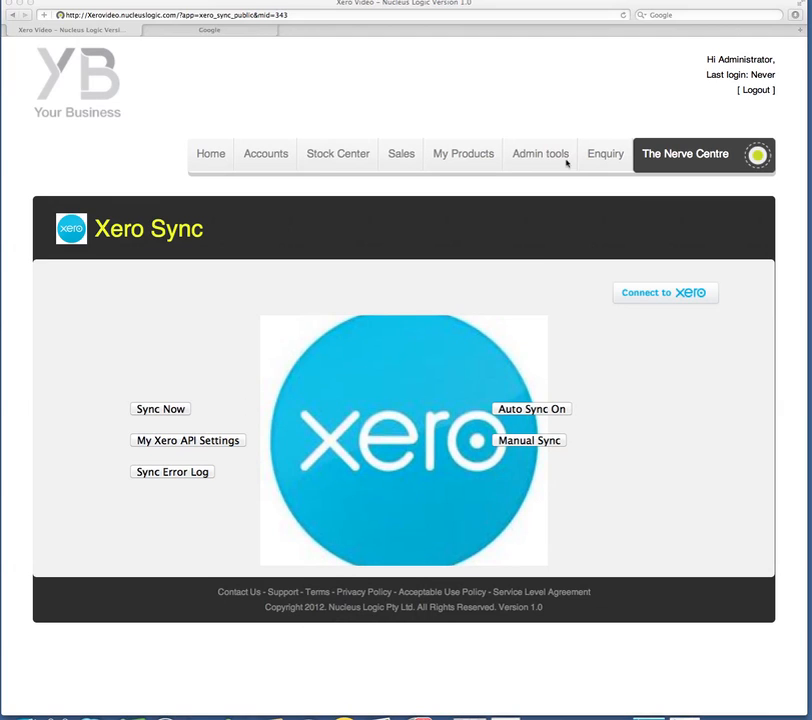
{"action": "mouse_move", "coordinate": [600, 364]}
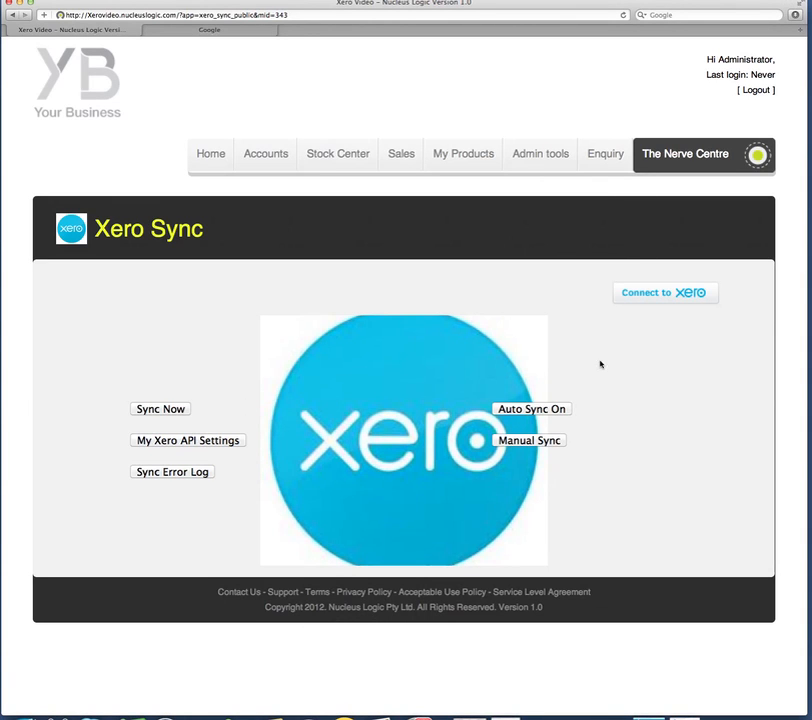
{"action": "mouse_move", "coordinate": [224, 385]}
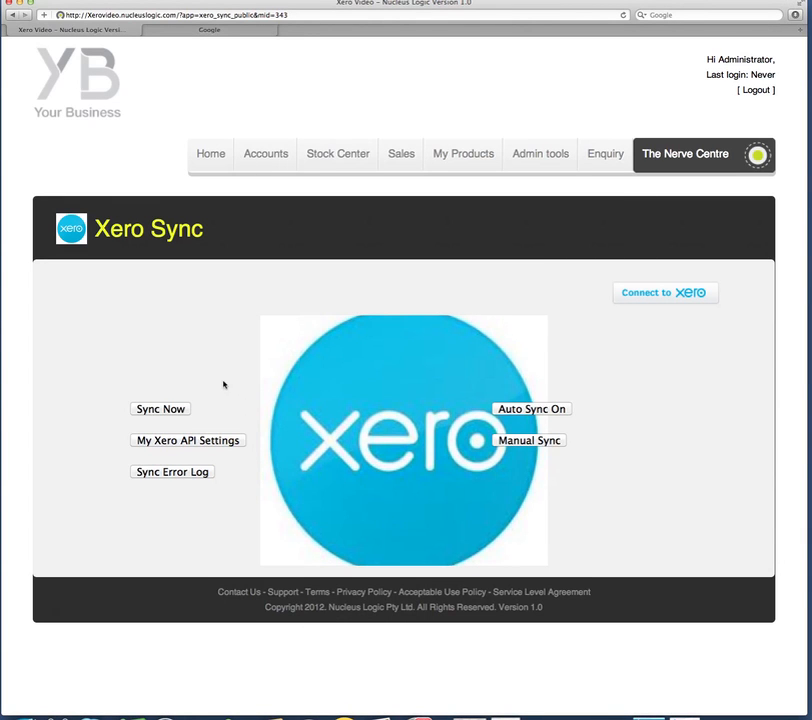
{"action": "mouse_move", "coordinate": [194, 405]}
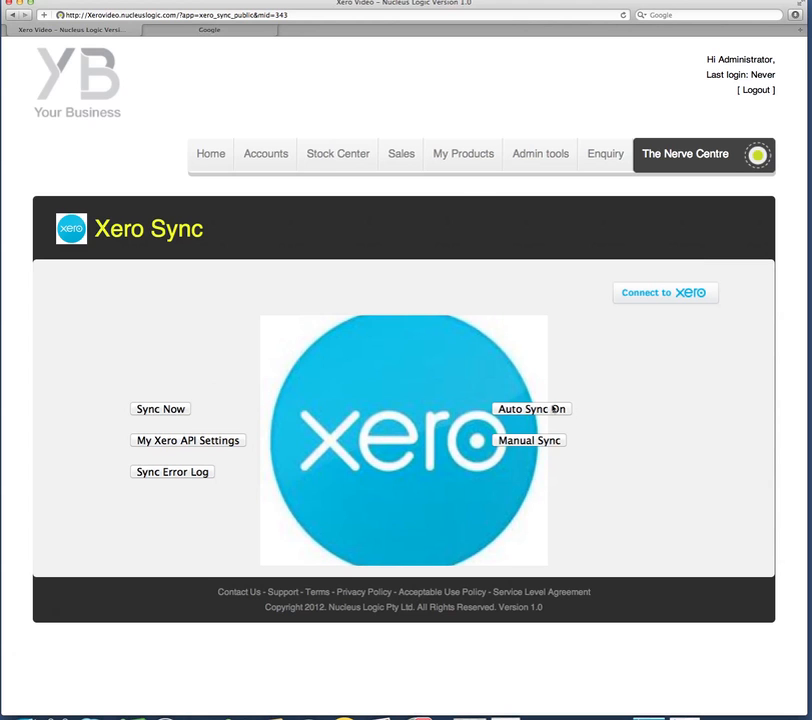
Try auto-sync and Connect to Xero, dismiss both alerts, then open My Xero API Settings.
{"action": "left_click", "coordinate": [531, 409]}
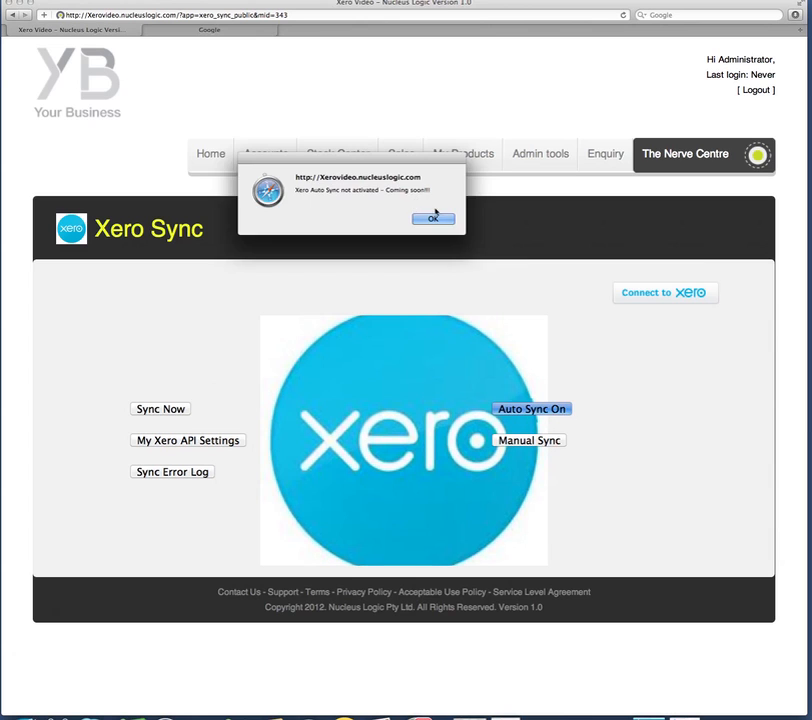
{"action": "left_click", "coordinate": [433, 218]}
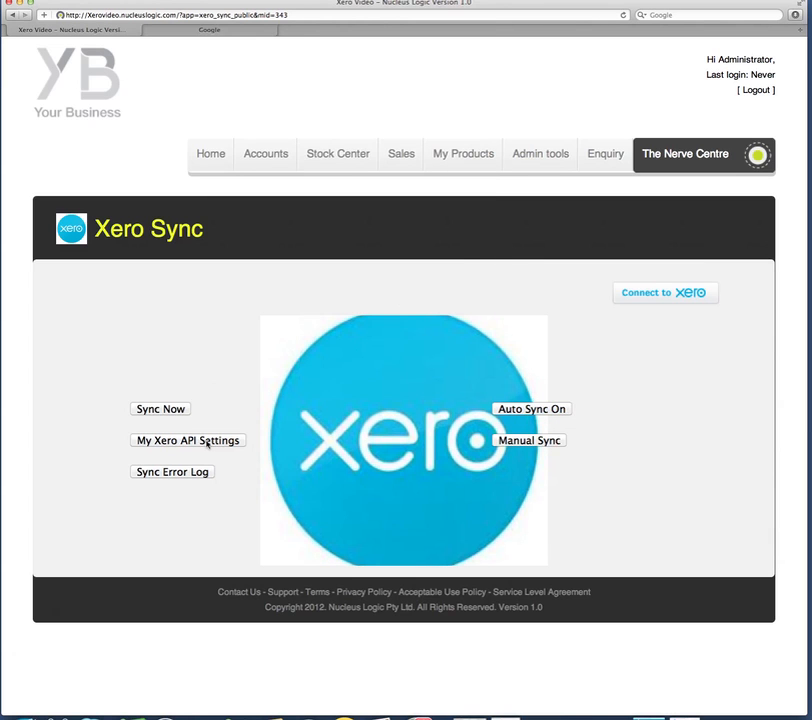
{"action": "mouse_move", "coordinate": [714, 370]}
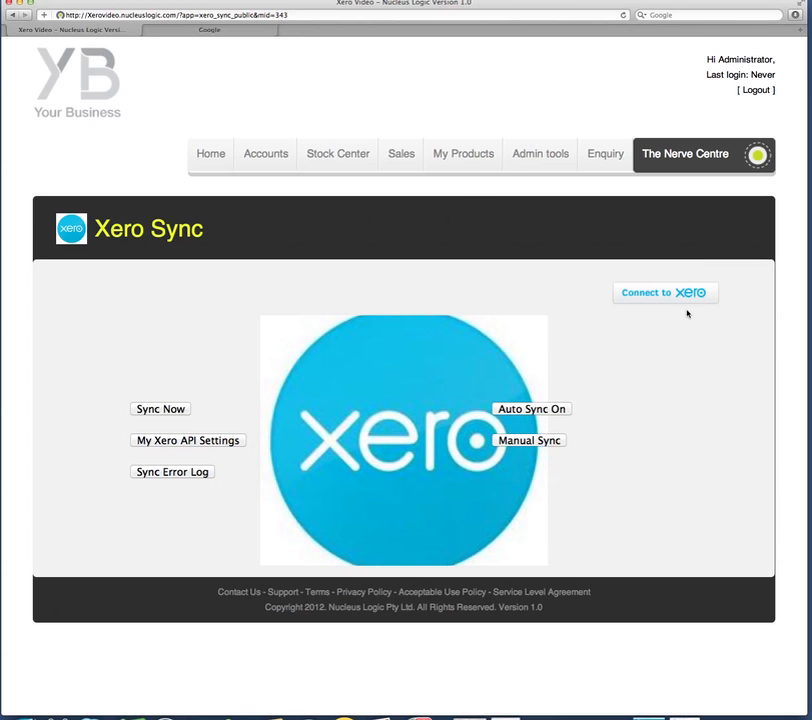
{"action": "left_click", "coordinate": [665, 293]}
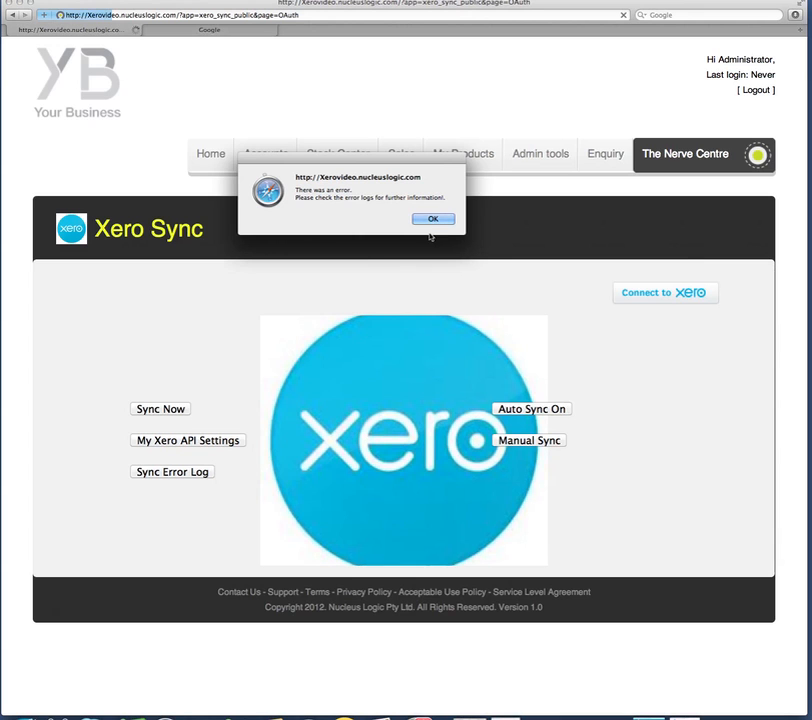
{"action": "left_click", "coordinate": [433, 218]}
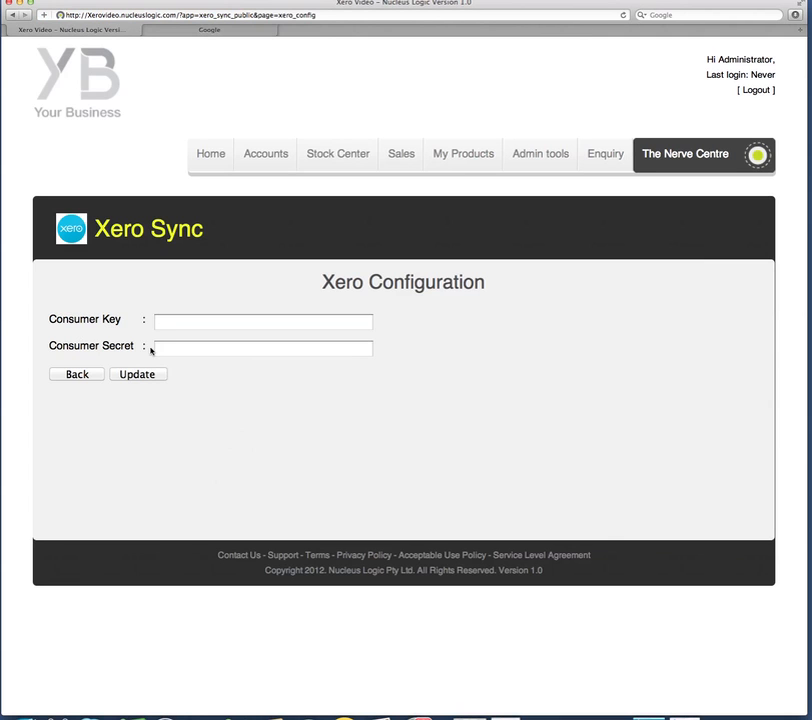
{"action": "left_click", "coordinate": [76, 373]}
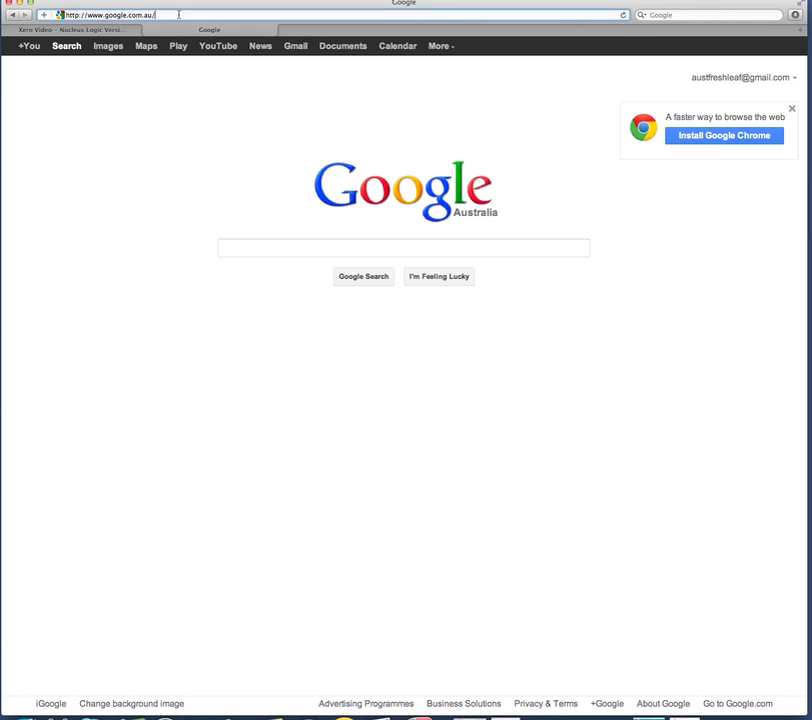
Go to api.xero.com and log in with the 'jan' account email and password.
{"action": "type", "text": "apitestcompany1.nucleuslogic.com/"}
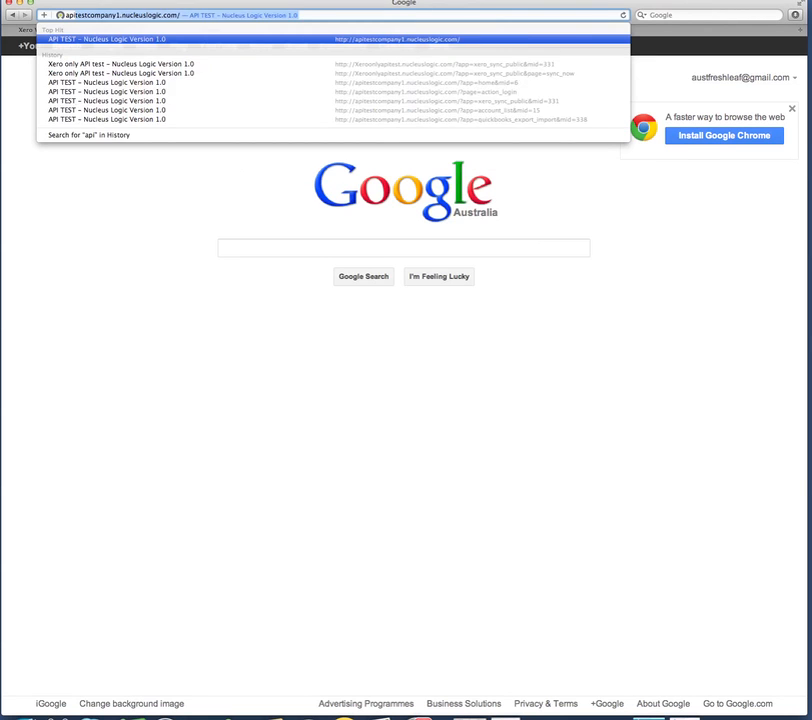
{"action": "type", "text": "api.xero.com/"}
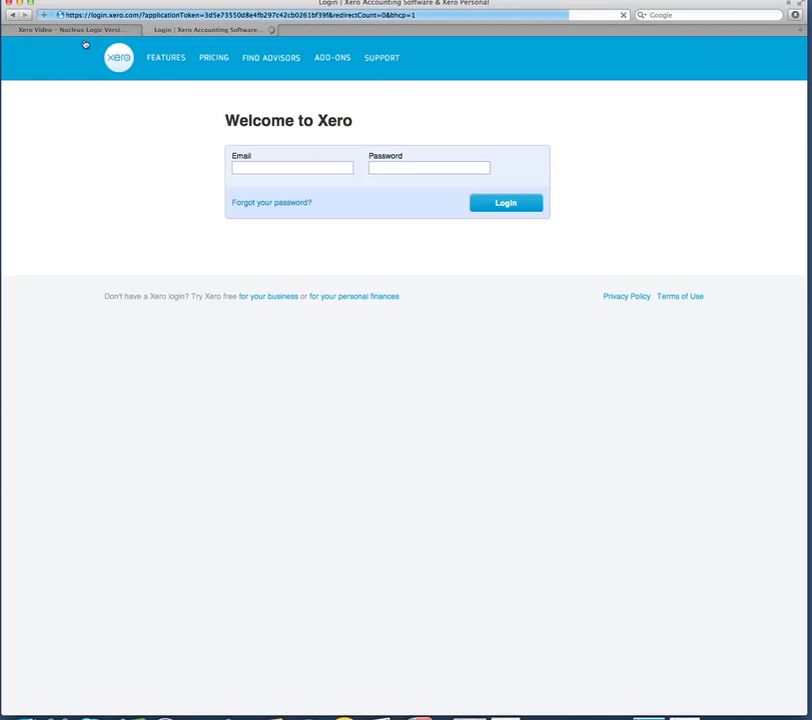
{"action": "left_click", "coordinate": [291, 167]}
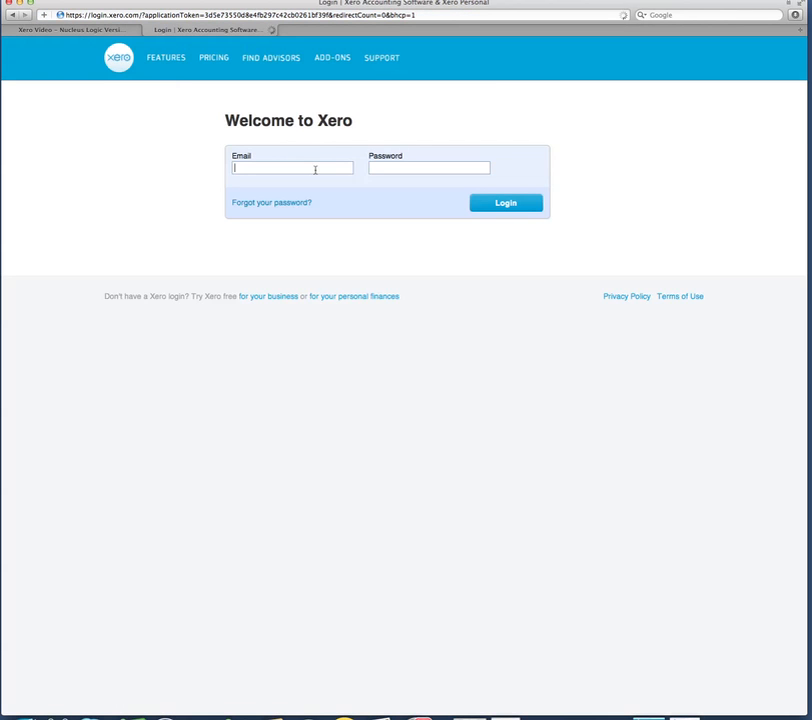
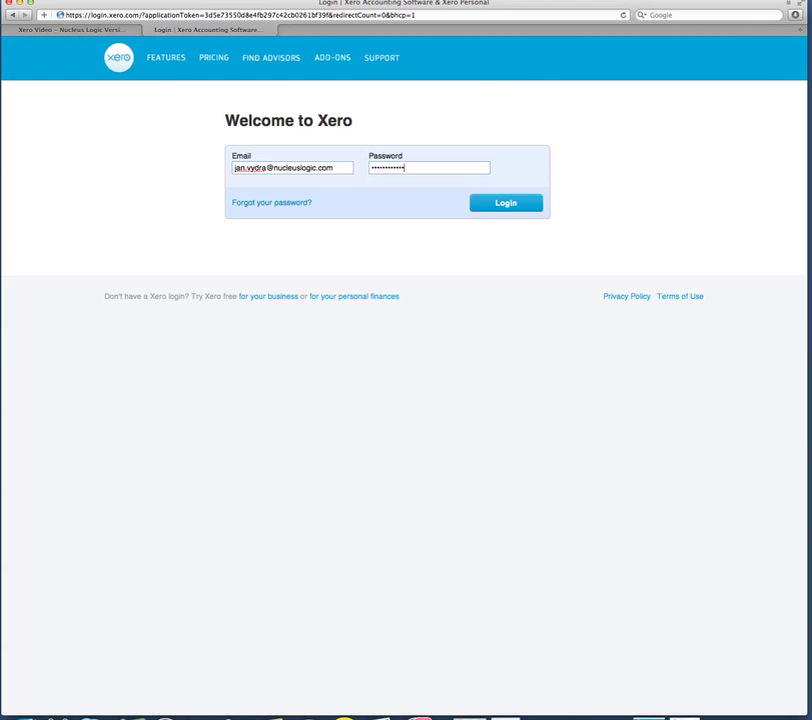
{"action": "left_click", "coordinate": [505, 203]}
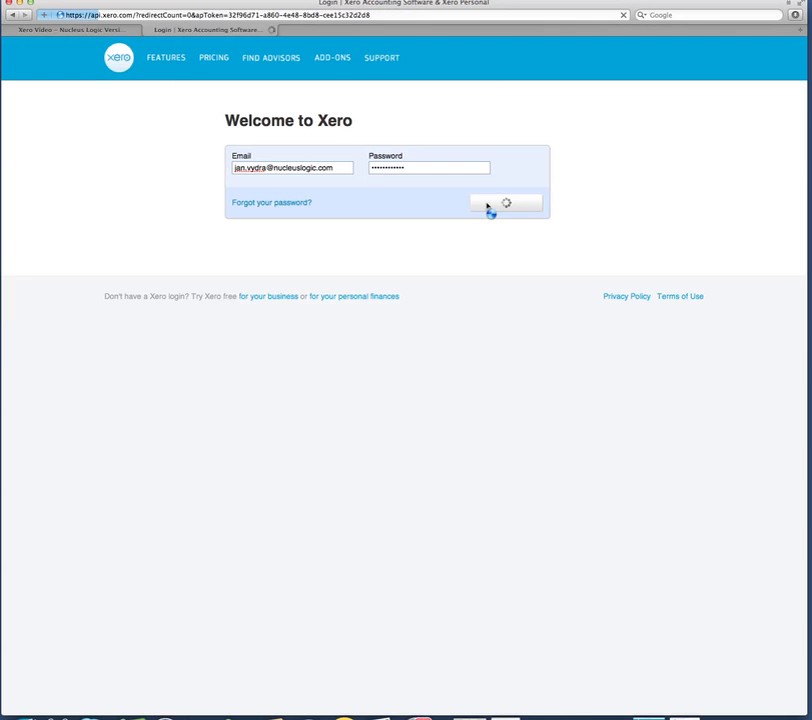
{"action": "left_click", "coordinate": [505, 203]}
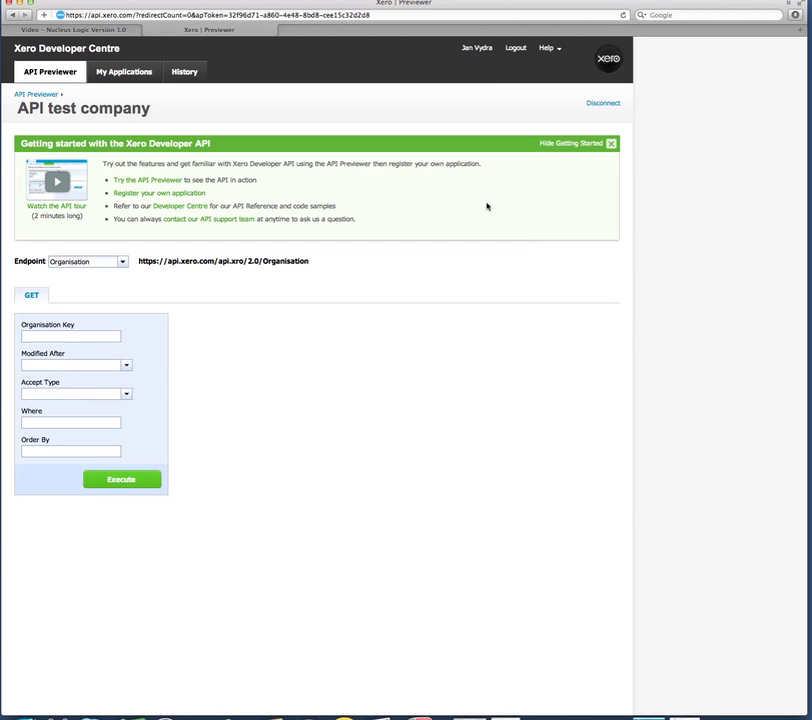
{"action": "mouse_move", "coordinate": [300, 184]}
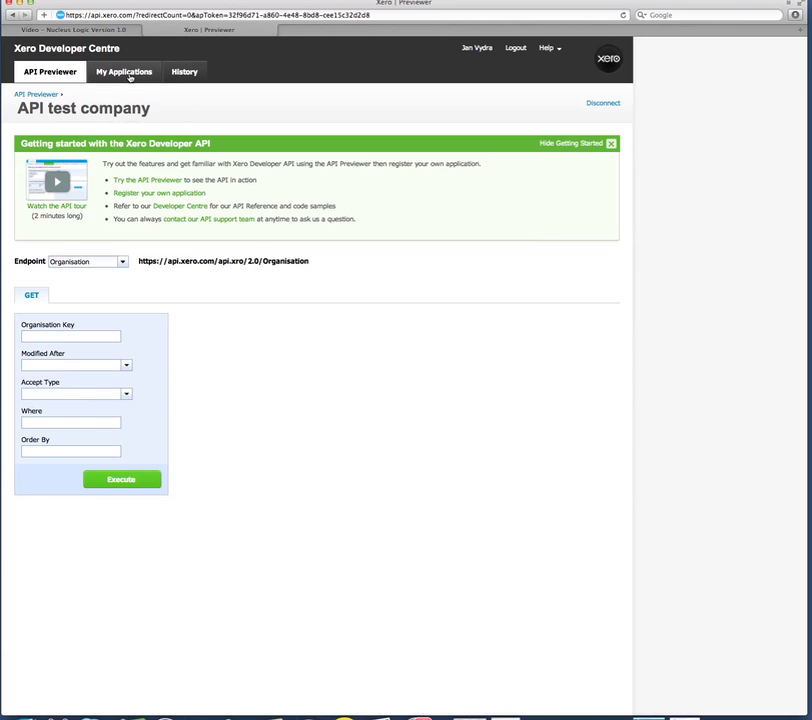
Open My Applications in the Developer Centre and start adding a new application.
{"action": "left_click", "coordinate": [123, 71]}
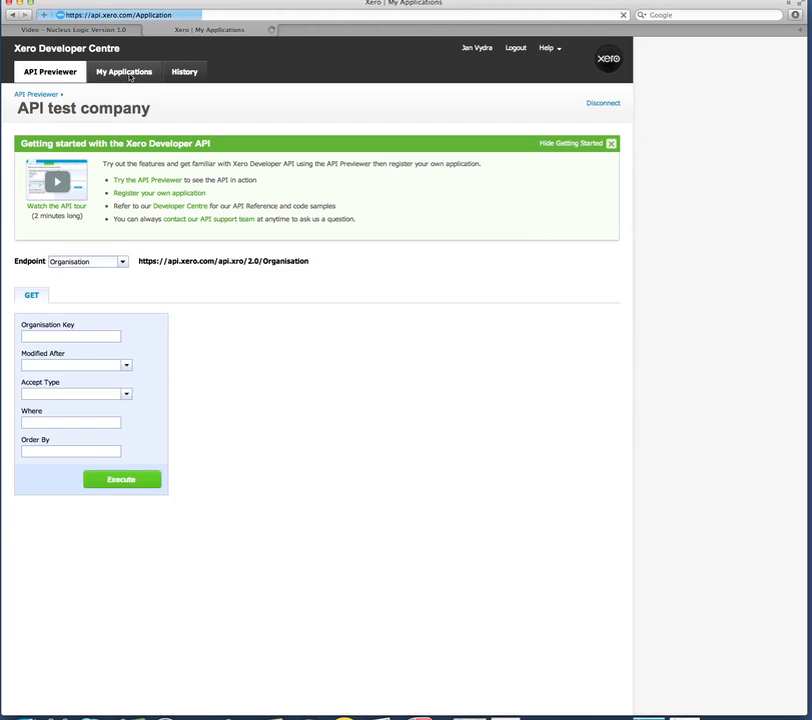
{"action": "left_click", "coordinate": [124, 71]}
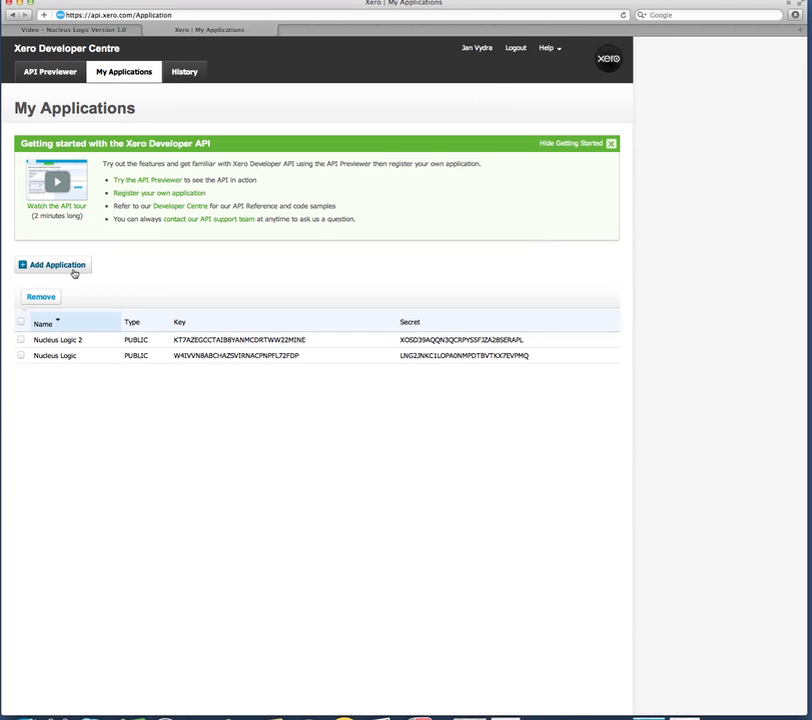
{"action": "left_click", "coordinate": [52, 264]}
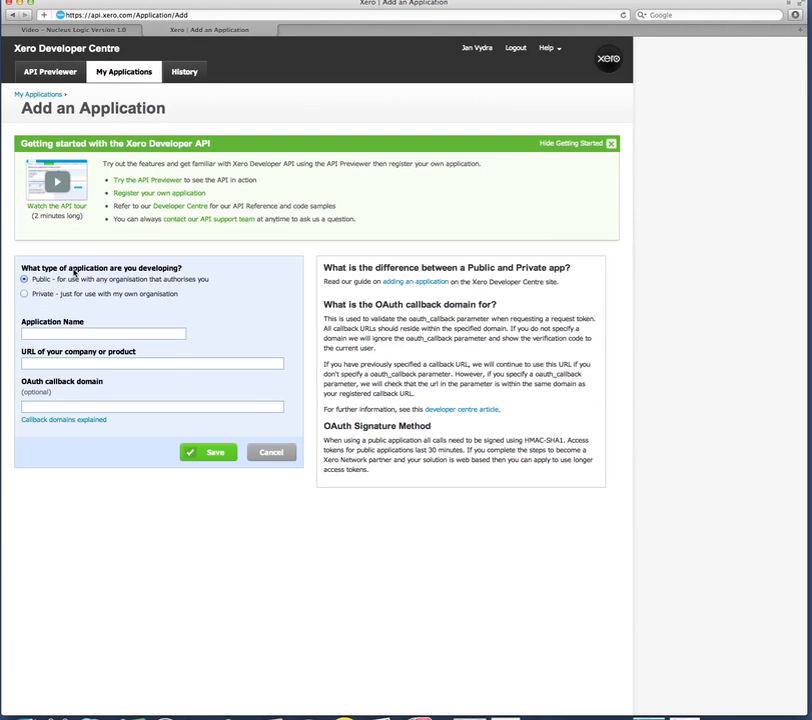
{"action": "type", "text": "N"}
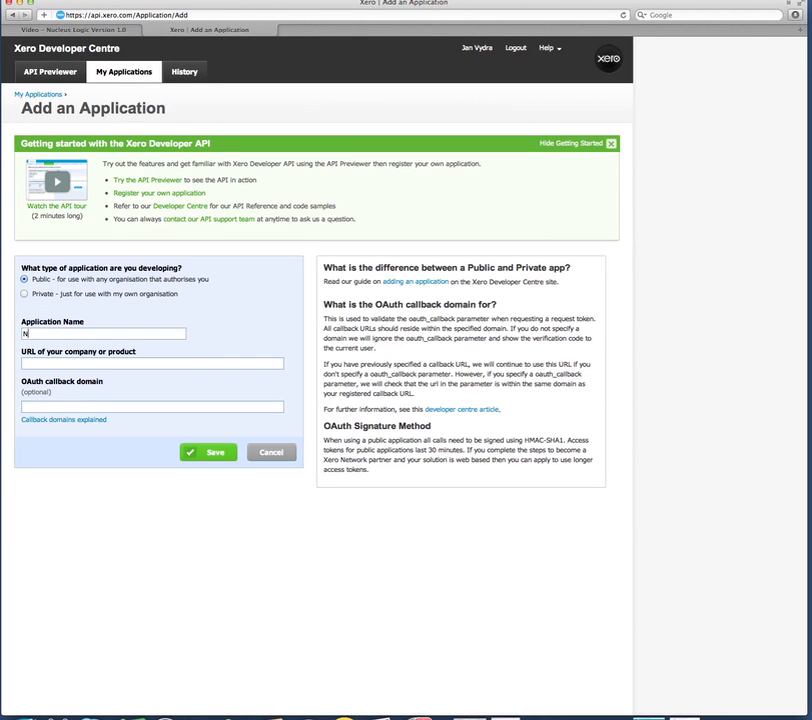
{"action": "type", "text": "Nucleus Logic 2"}
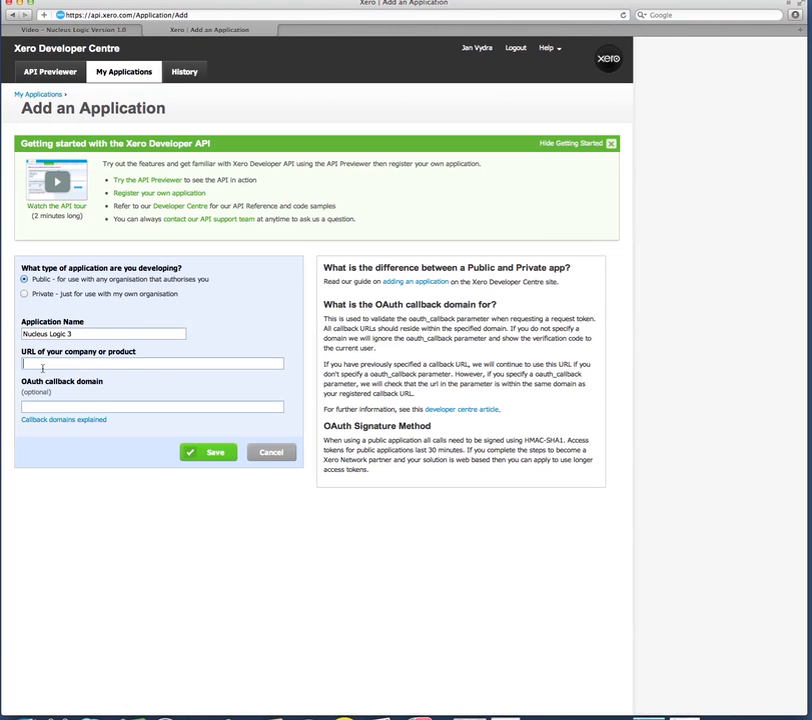
{"action": "type", "text": "http://xerovideo.nucleuslogic.com"}
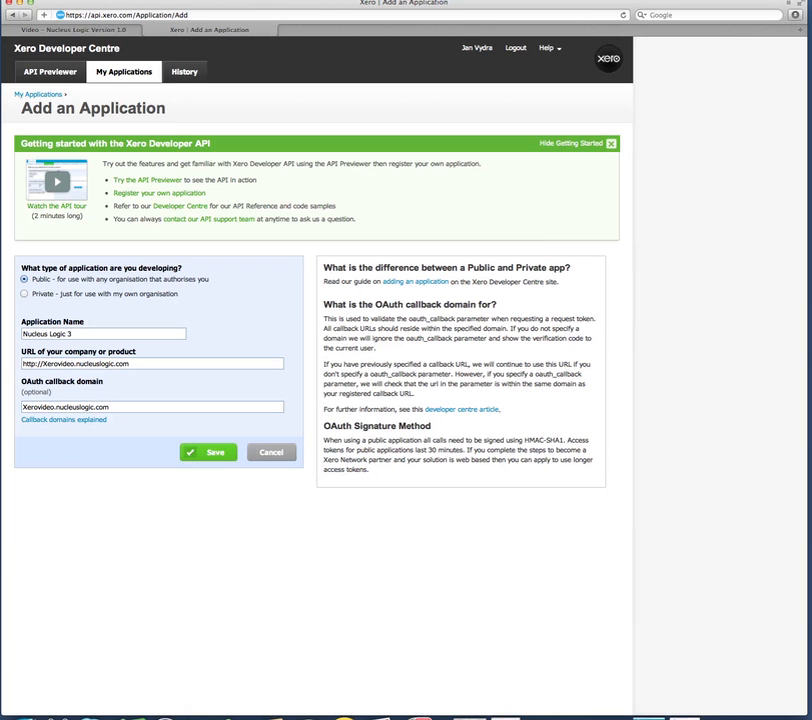
{"action": "left_click", "coordinate": [208, 452]}
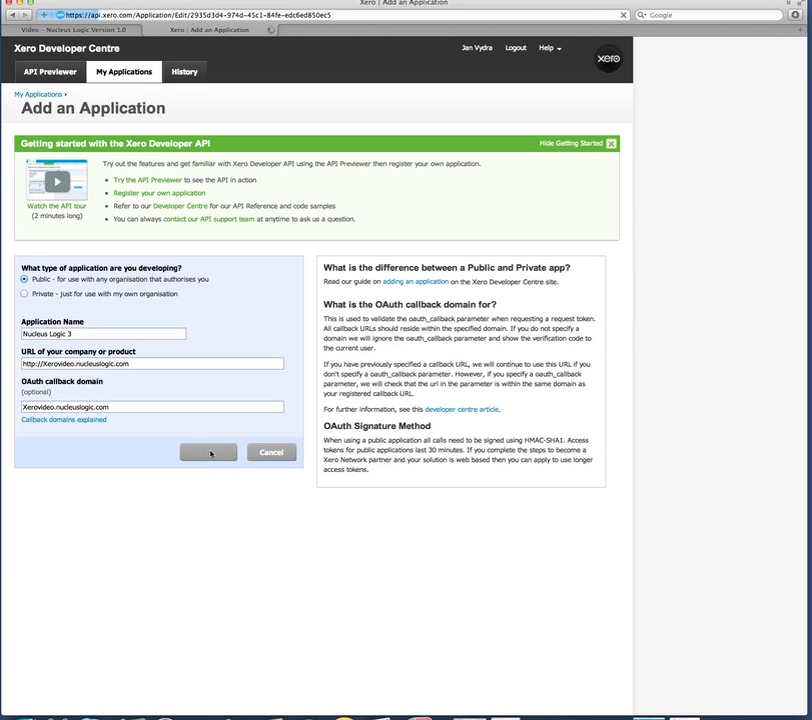
Confirm the new application and copy its issued consumer key.
{"action": "left_click", "coordinate": [208, 452]}
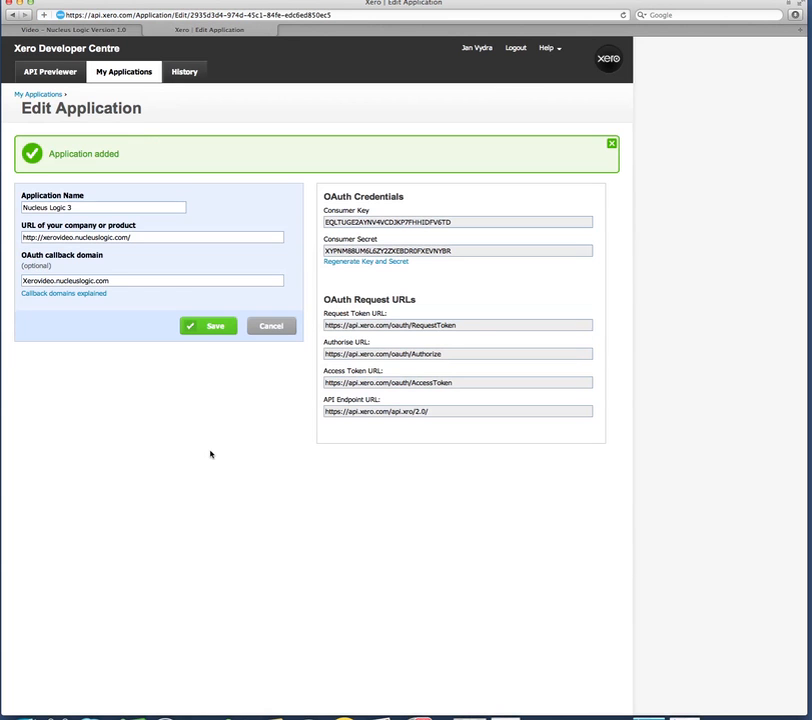
{"action": "mouse_move", "coordinate": [330, 177]}
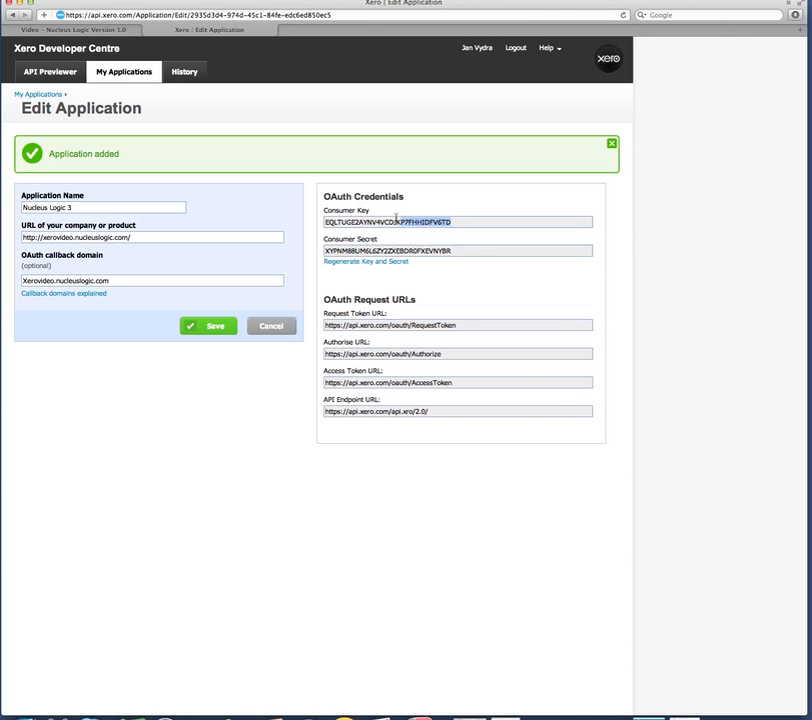
{"action": "right_click", "coordinate": [400, 221]}
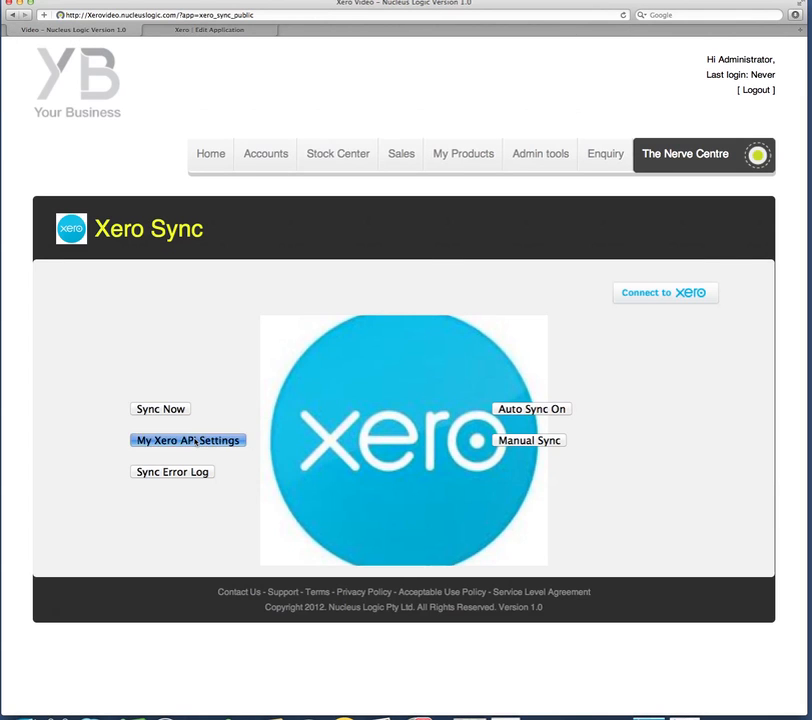
{"action": "left_click", "coordinate": [188, 440]}
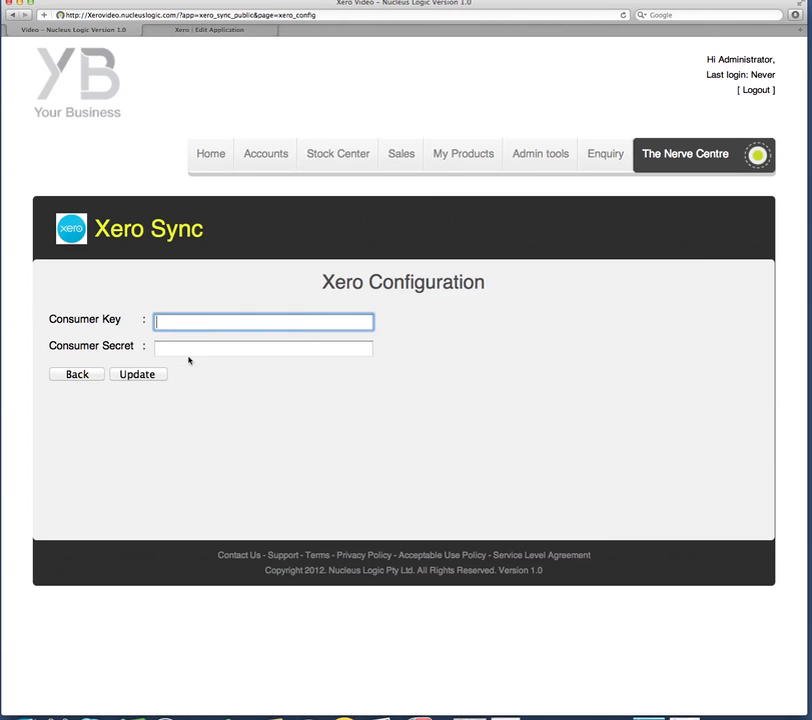
{"action": "left_click", "coordinate": [138, 373]}
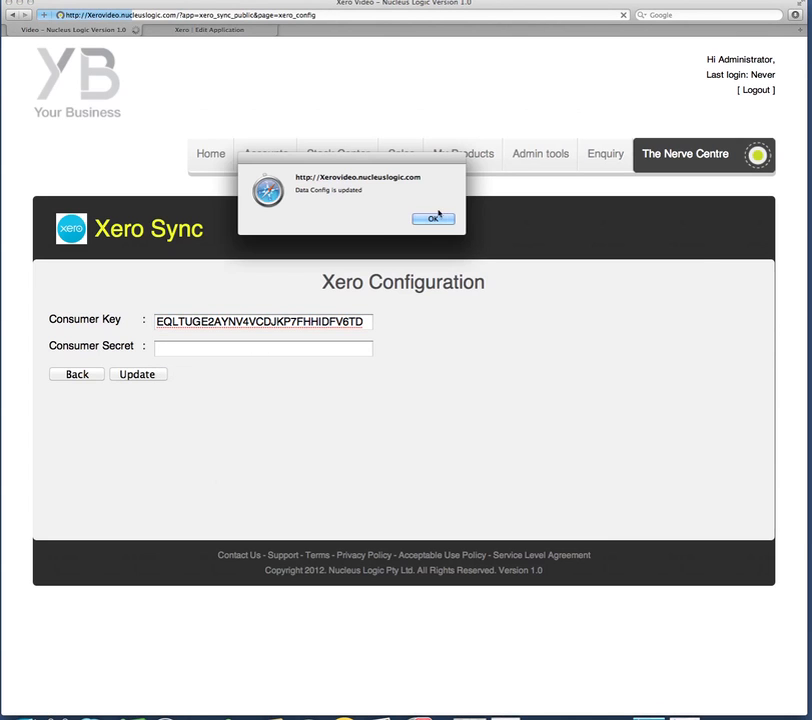
{"action": "left_click", "coordinate": [433, 218]}
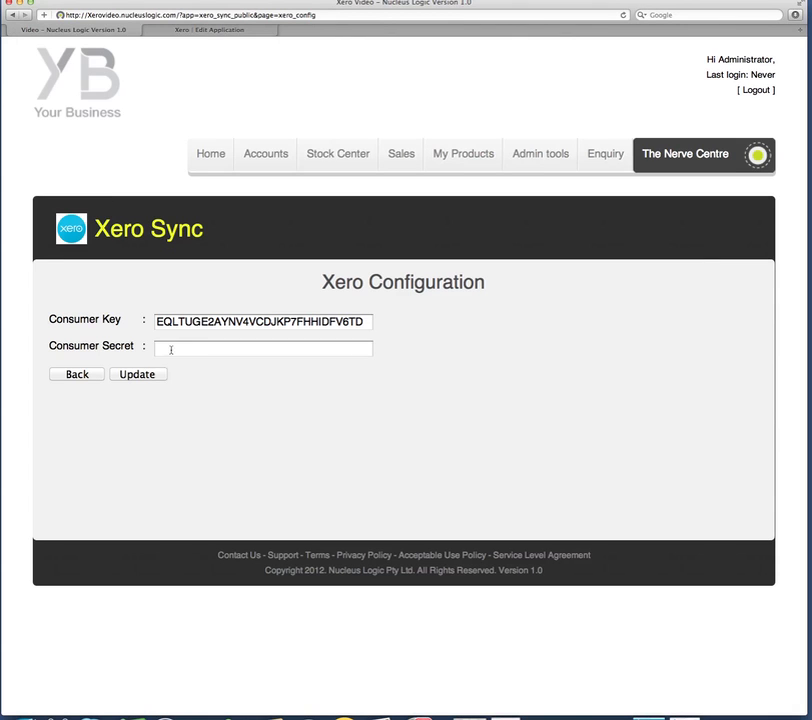
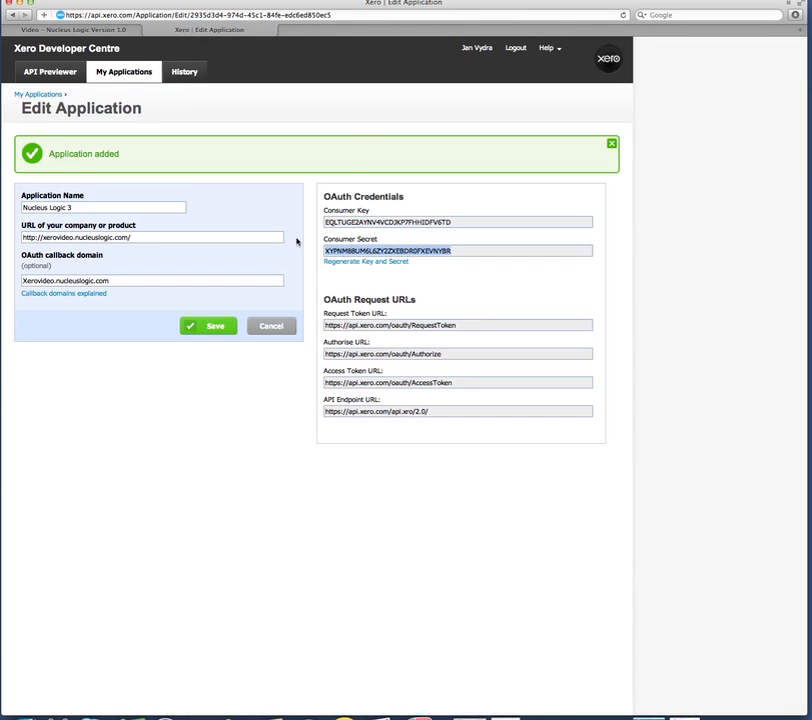
Save the Nucleus Logic 3 application details on the Edit Application page.
{"action": "left_click", "coordinate": [208, 325]}
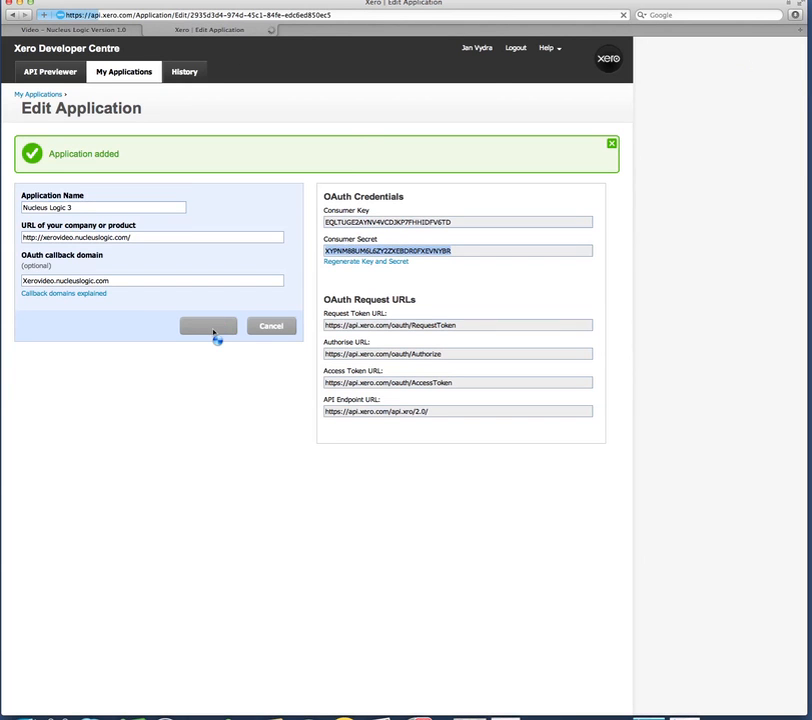
{"action": "left_click", "coordinate": [208, 326]}
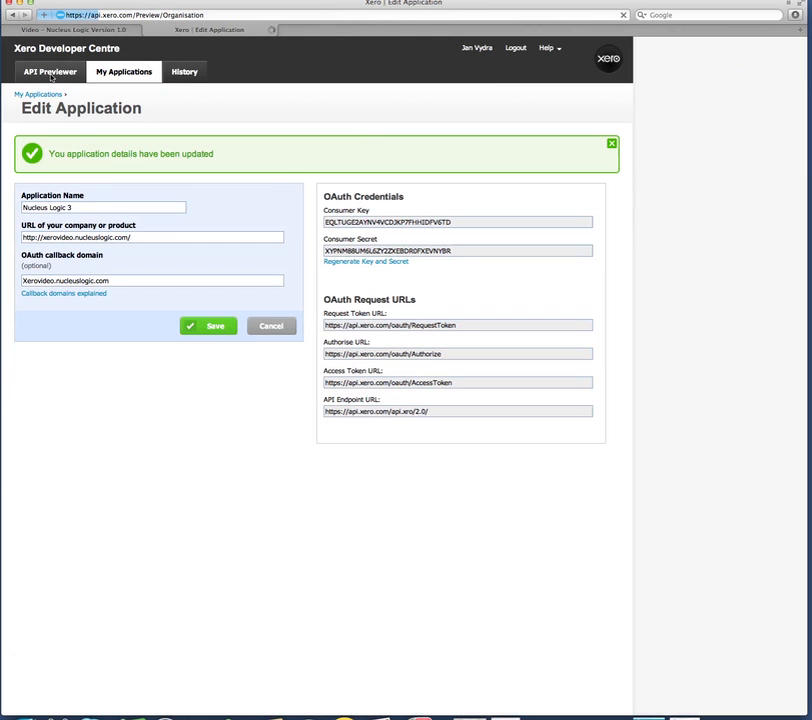
{"action": "left_click", "coordinate": [123, 71]}
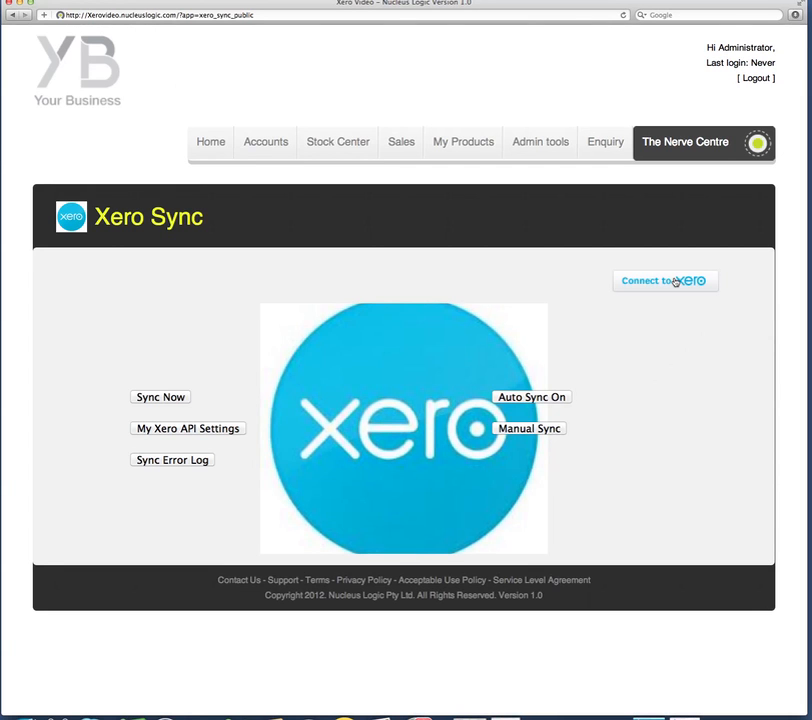
Connect to Xero, authorise the Xero Only Api Testing organisation, and dismiss the confirmation.
{"action": "left_click", "coordinate": [665, 280]}
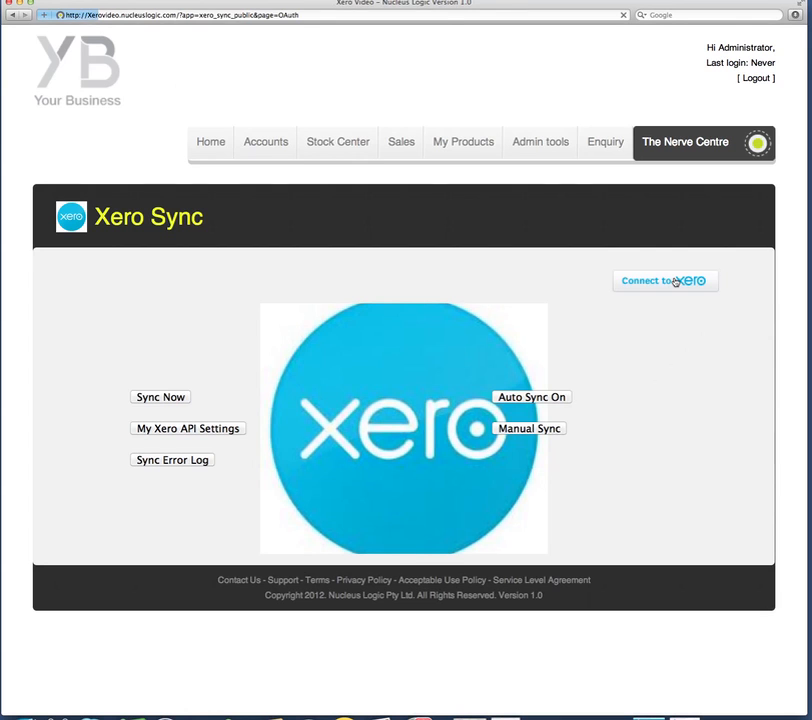
{"action": "left_click", "coordinate": [665, 280]}
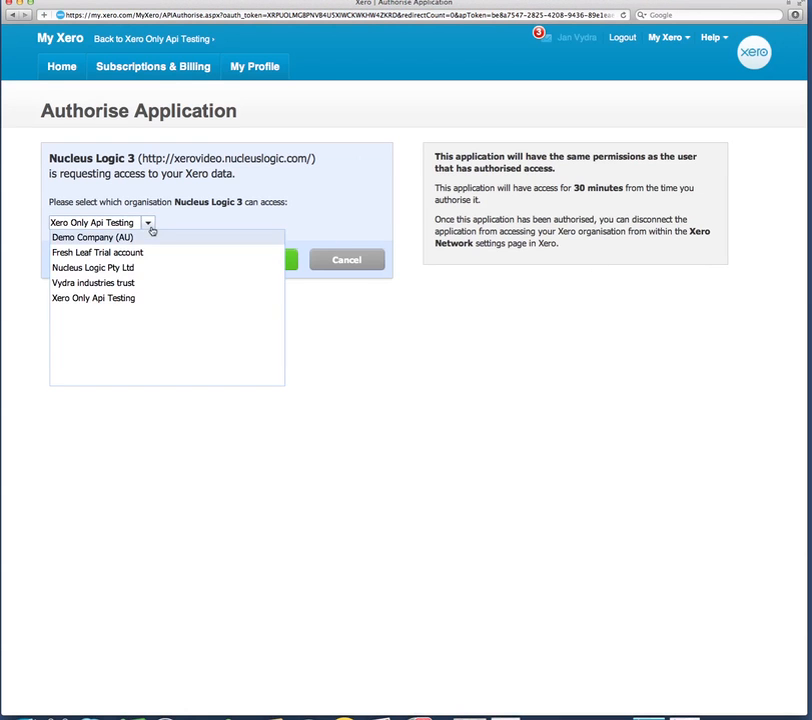
{"action": "mouse_move", "coordinate": [113, 252]}
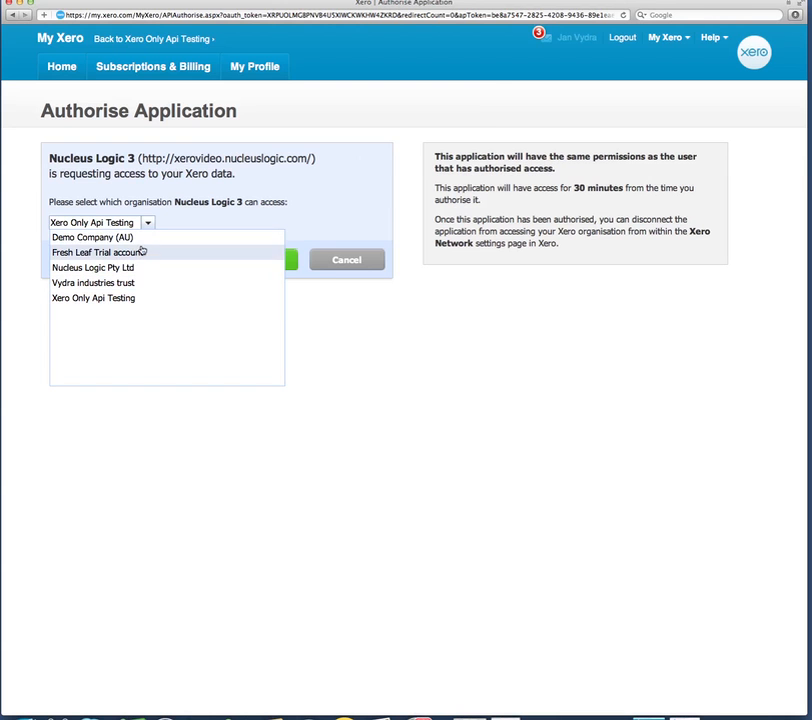
{"action": "left_click", "coordinate": [93, 298]}
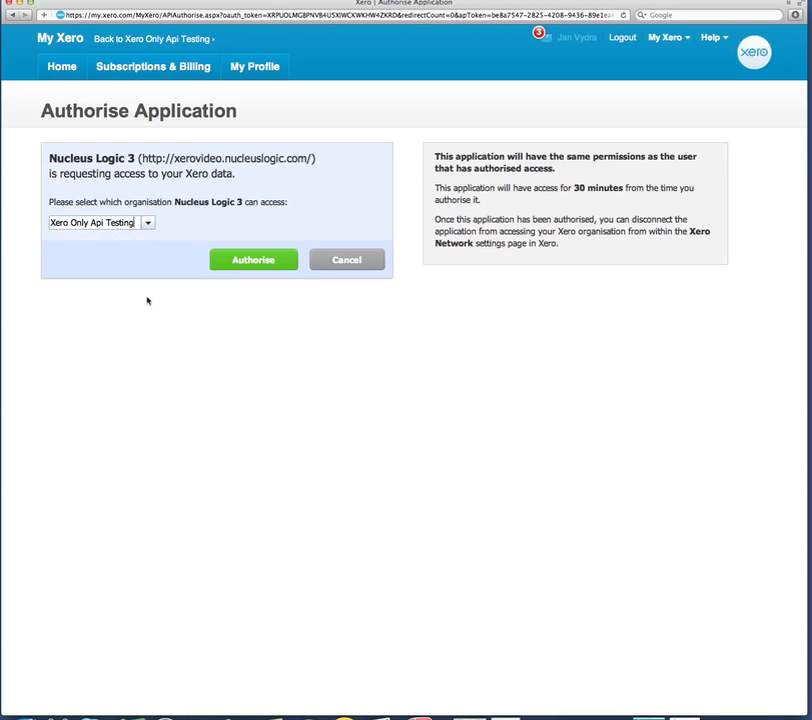
{"action": "left_click", "coordinate": [253, 259]}
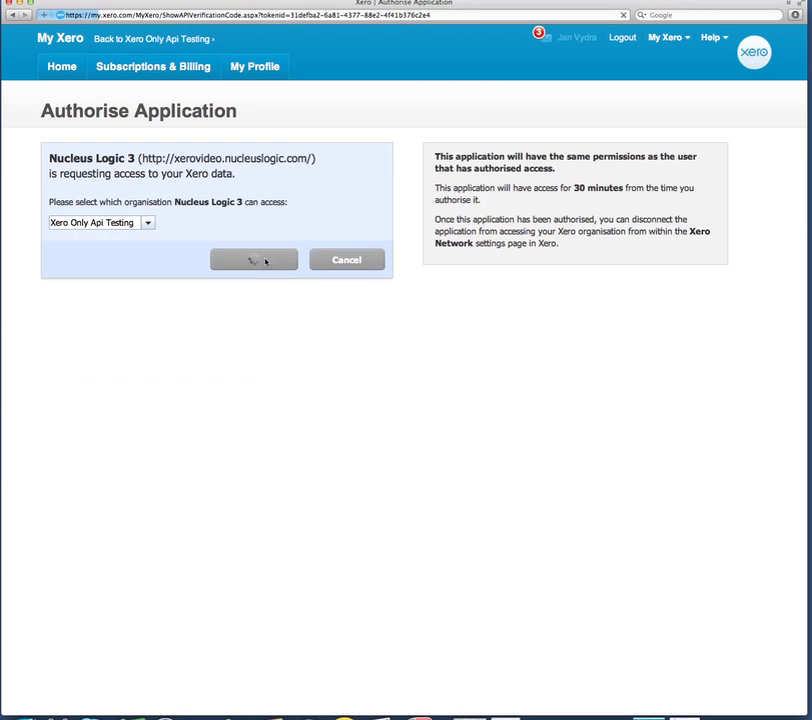
{"action": "left_click", "coordinate": [253, 259]}
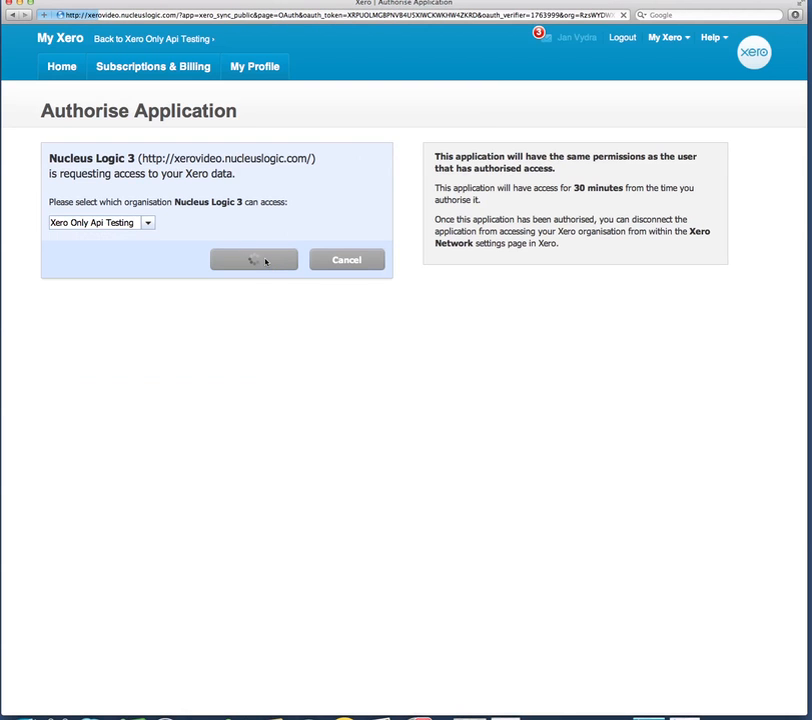
{"action": "left_click", "coordinate": [253, 259]}
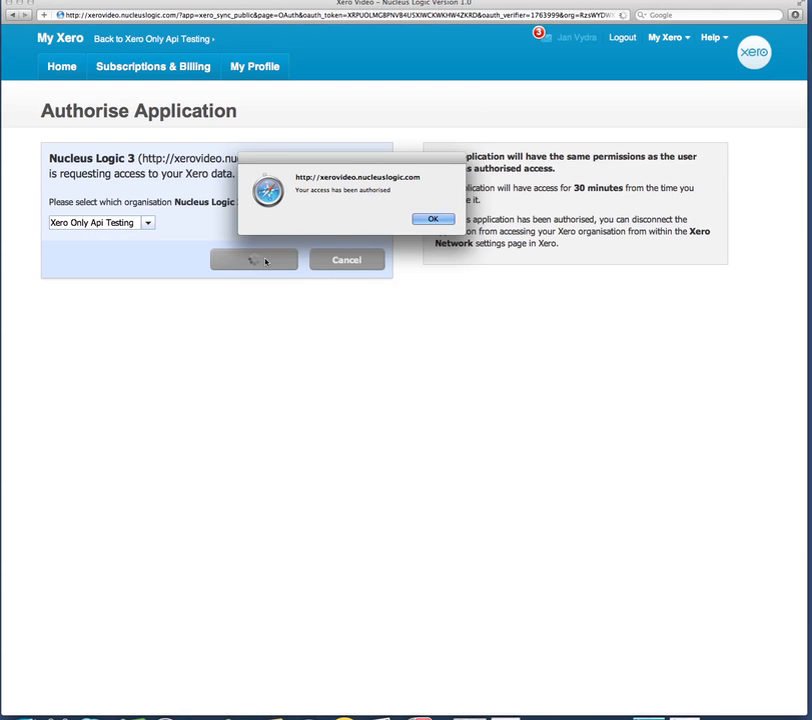
{"action": "left_click", "coordinate": [433, 218]}
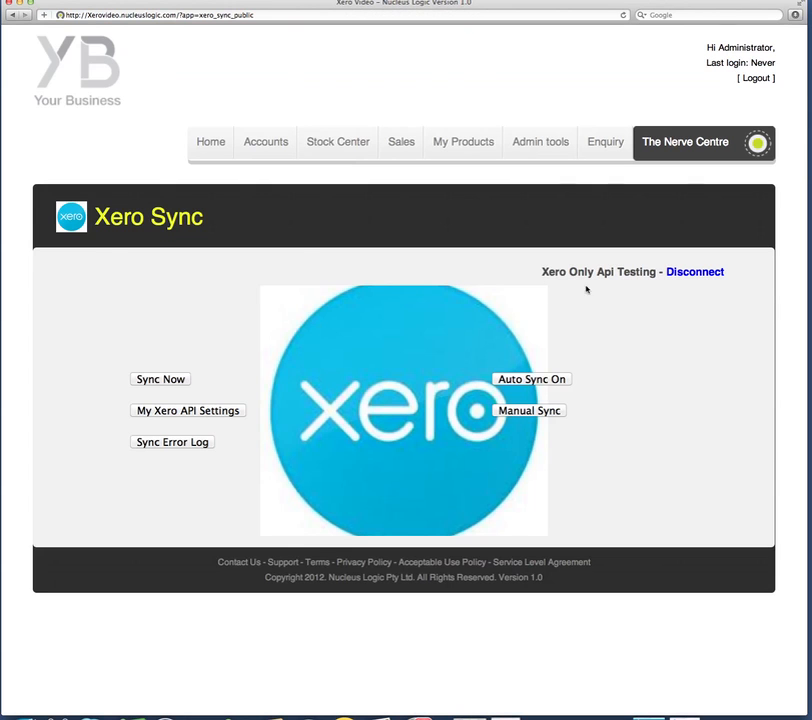
{"action": "mouse_move", "coordinate": [711, 258]}
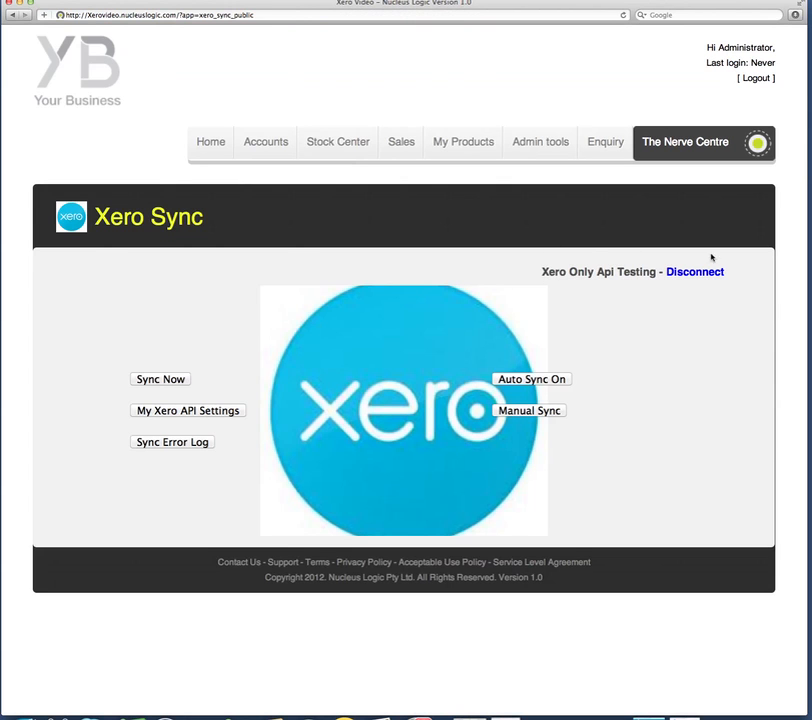
{"action": "mouse_move", "coordinate": [366, 266]}
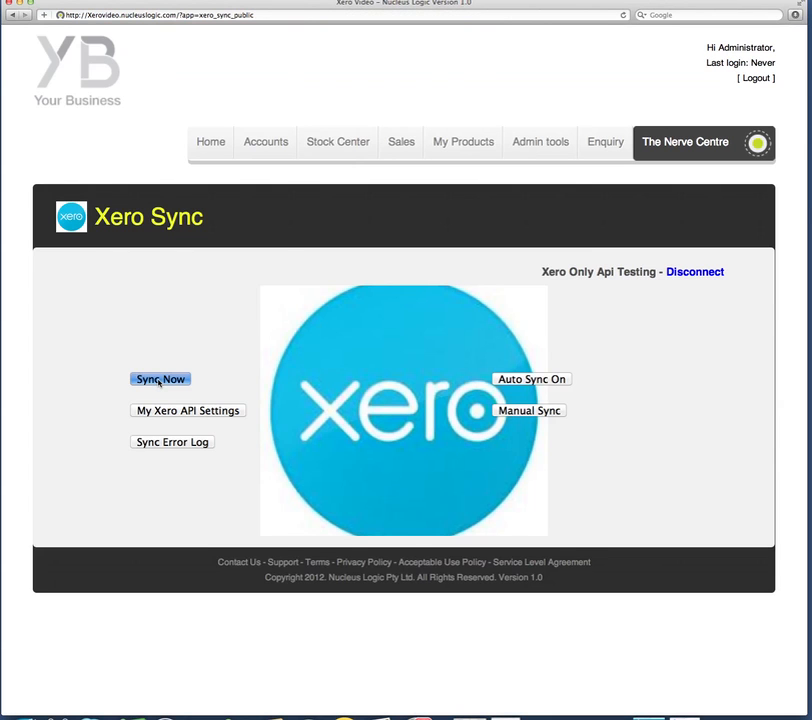
Start a Sync Now with the Xero Only Api Testing organisation.
{"action": "left_click", "coordinate": [160, 379]}
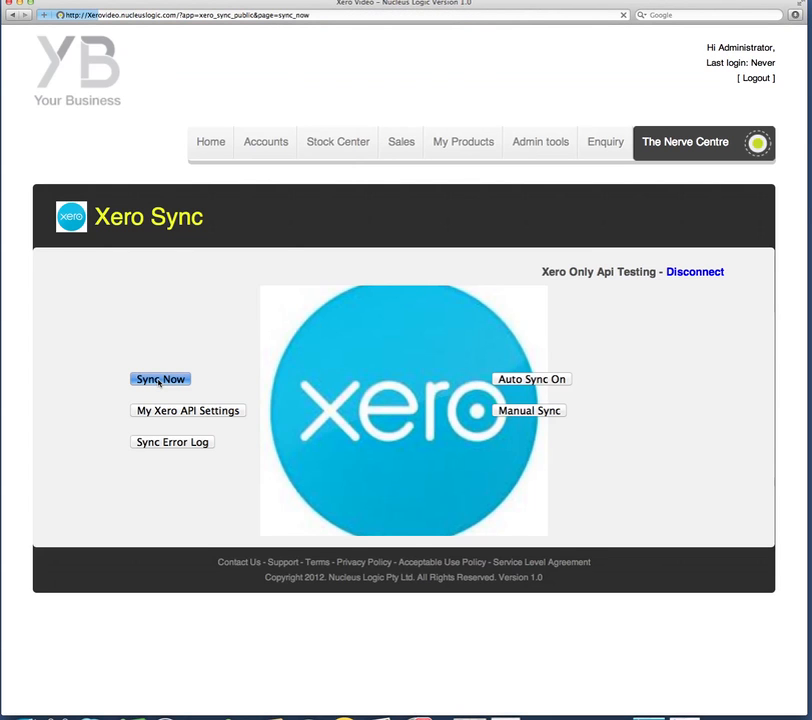